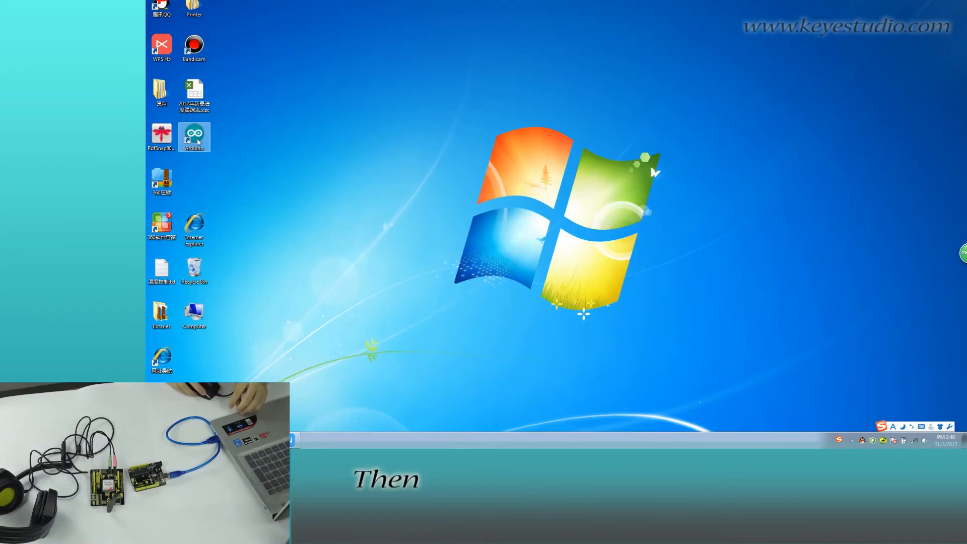
Step: Launch the Arduino IDE from the desktop shortcut, showing a new blank sketch
double_click(194, 135)
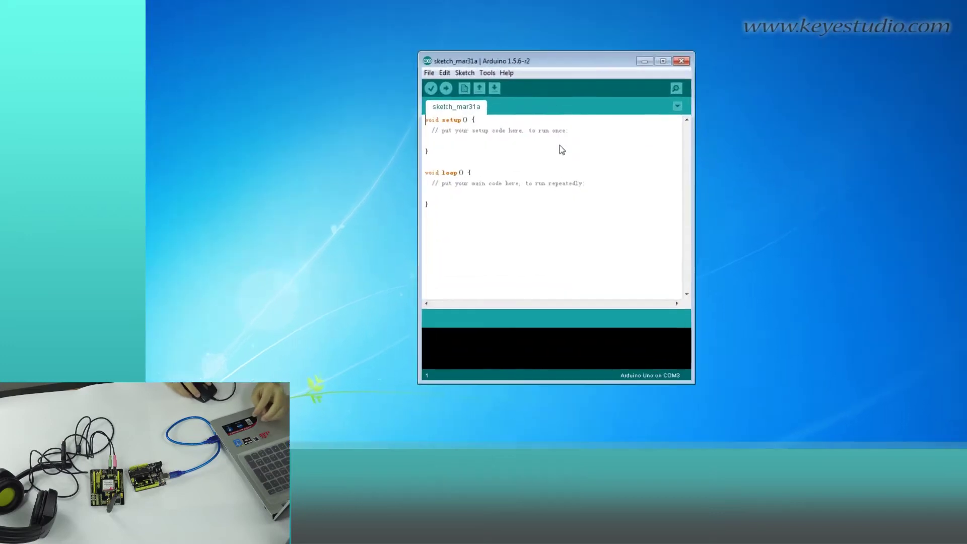
Step: Set the target board to Arduino Uno from the Tools board list
left_click(477, 51)
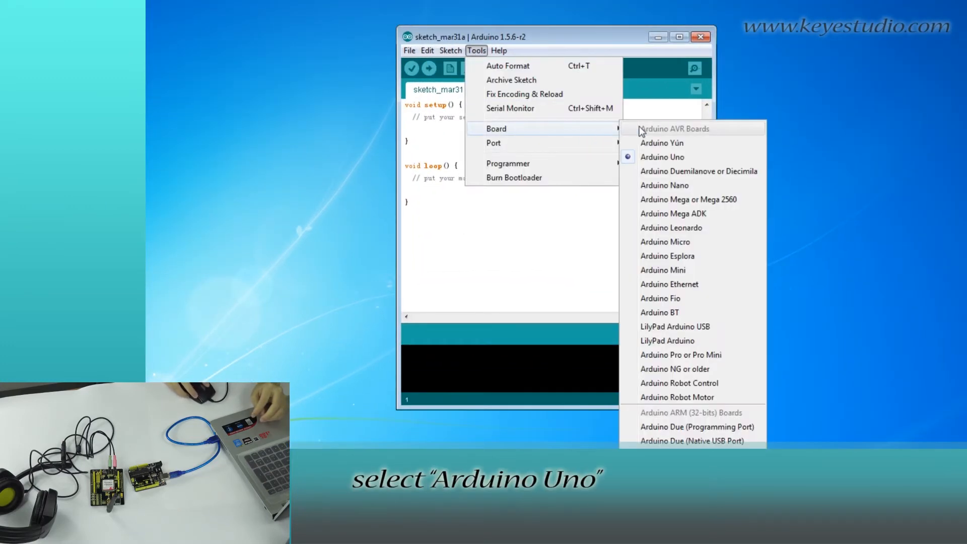
left_click(663, 156)
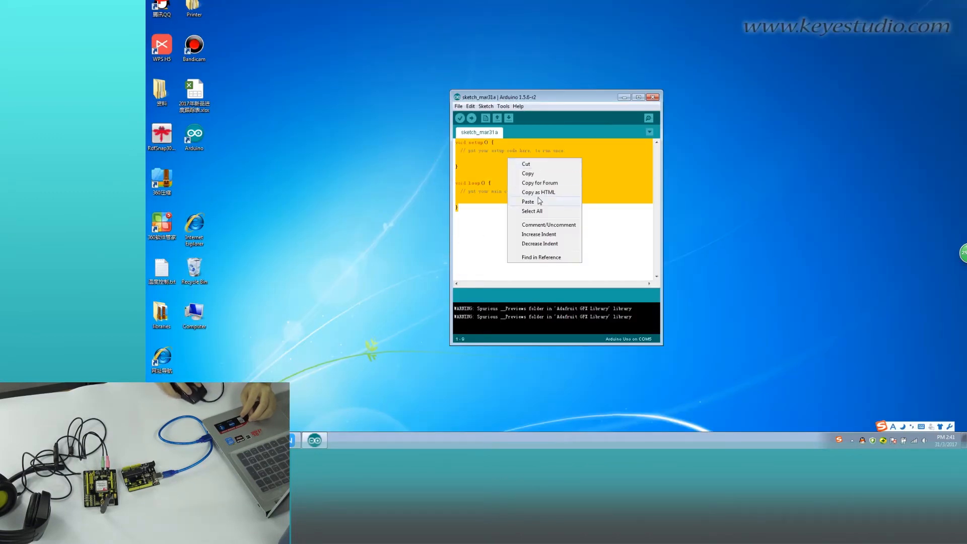
Step: Paste the SIM900 GSM dialing code over the starter sketch and start compiling it with Verify
left_click(528, 201)
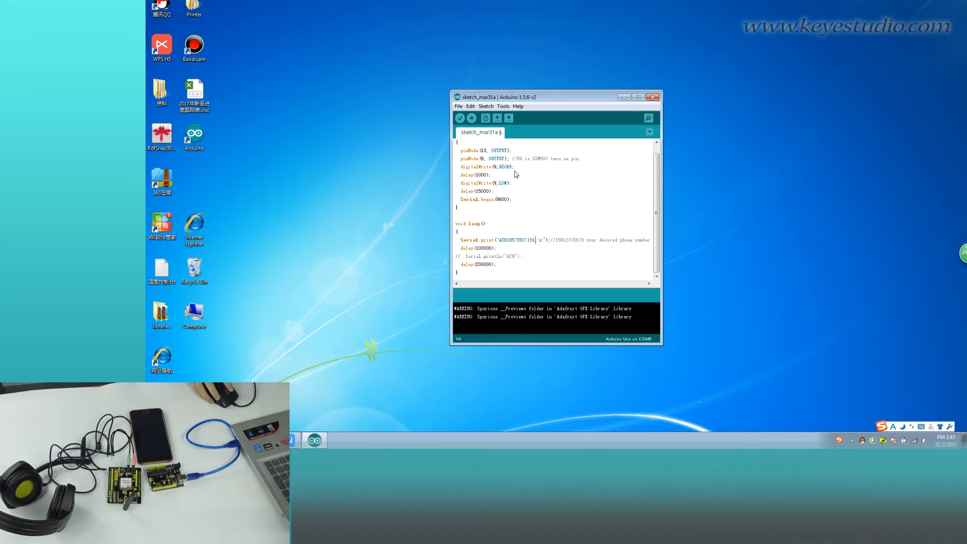
left_click(459, 117)
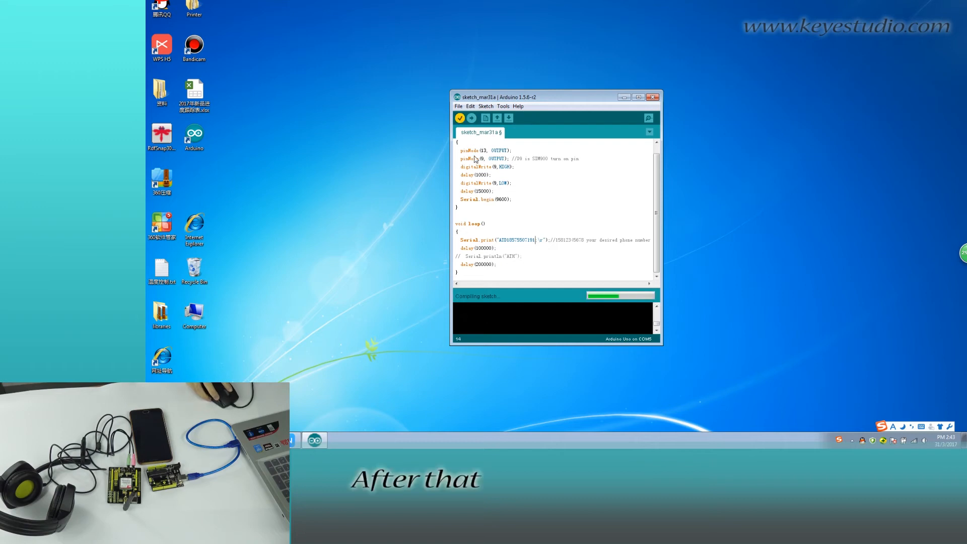